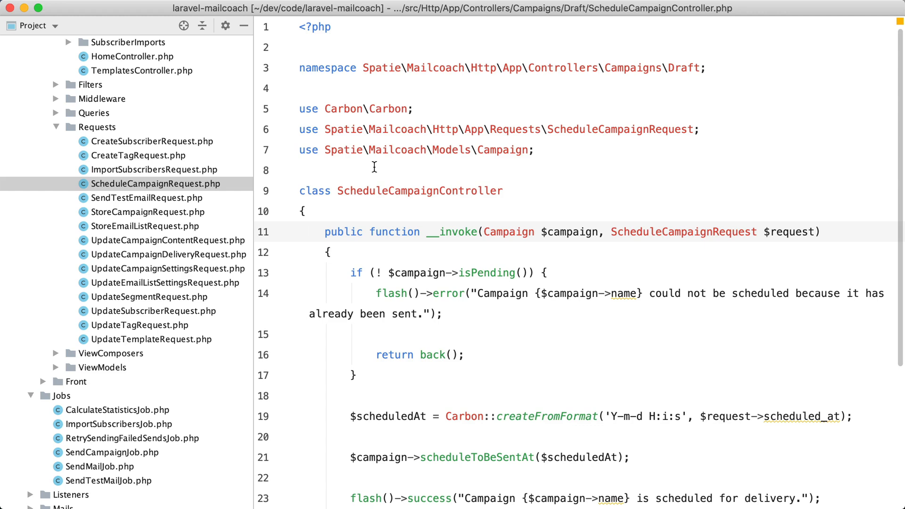
Add an empty line at the top of the controller's invoke method body
click(312, 232)
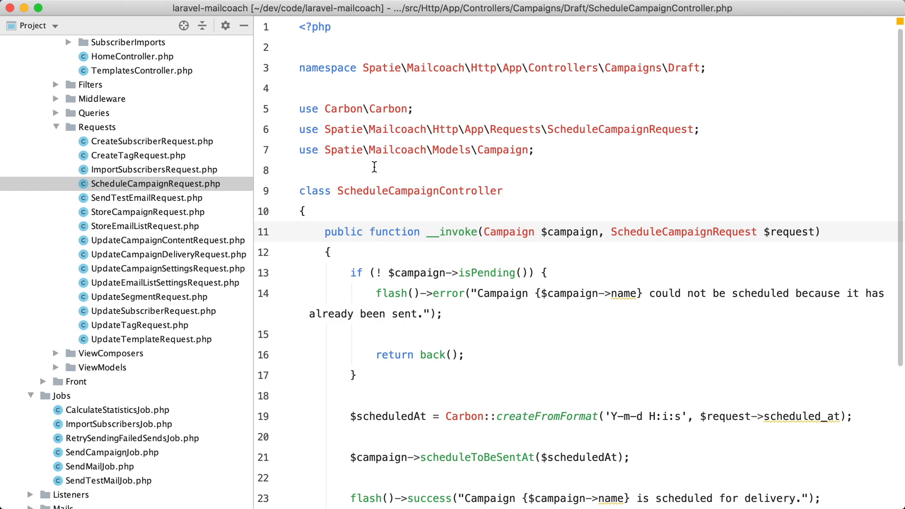
click(312, 232)
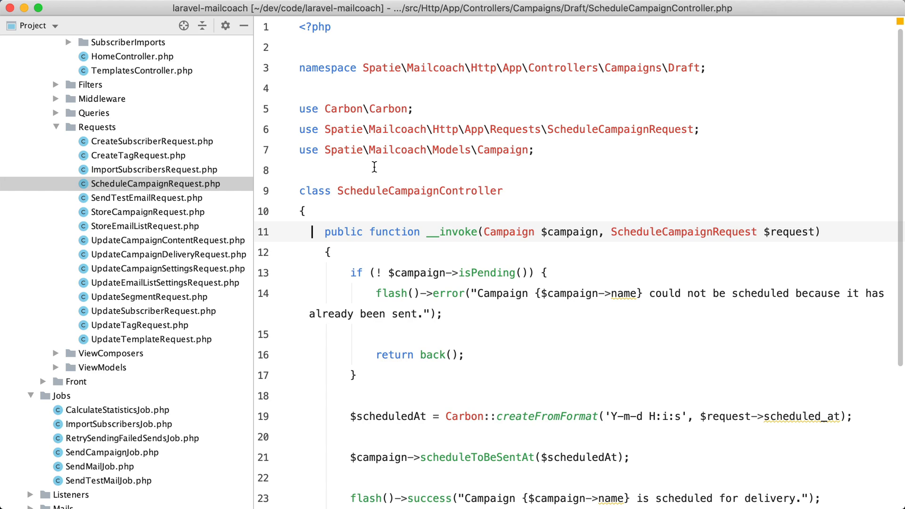
mouse_move(386, 171)
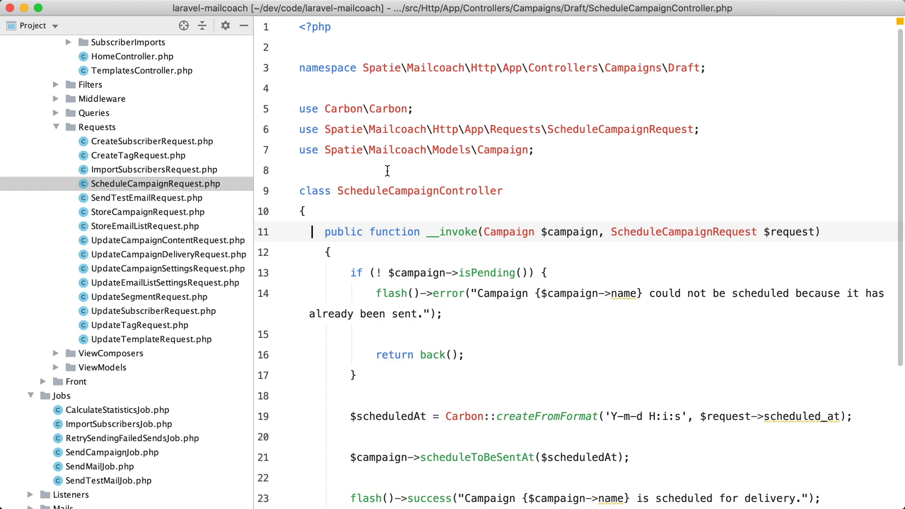
mouse_move(665, 233)
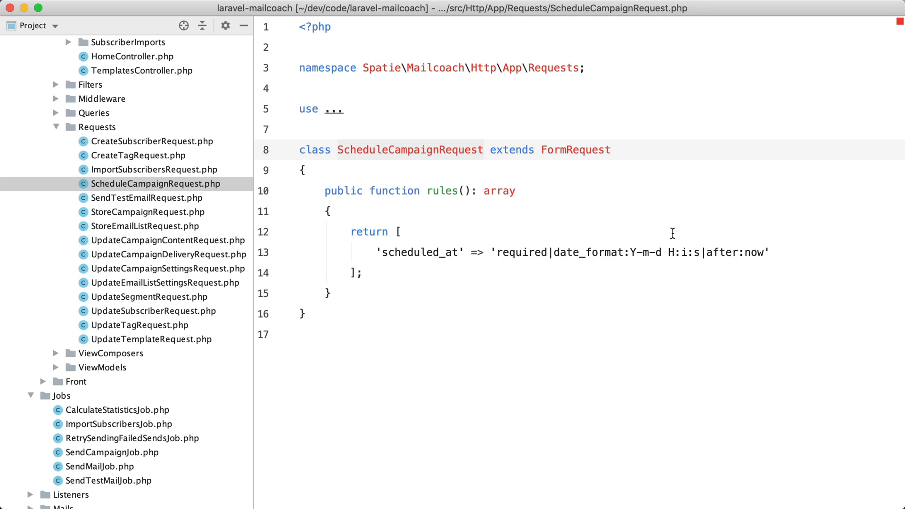
mouse_move(637, 256)
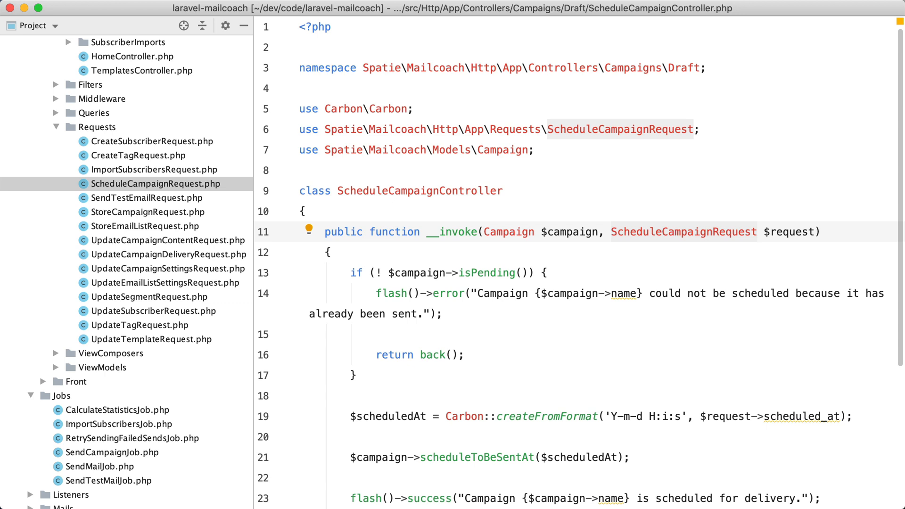
click(330, 252)
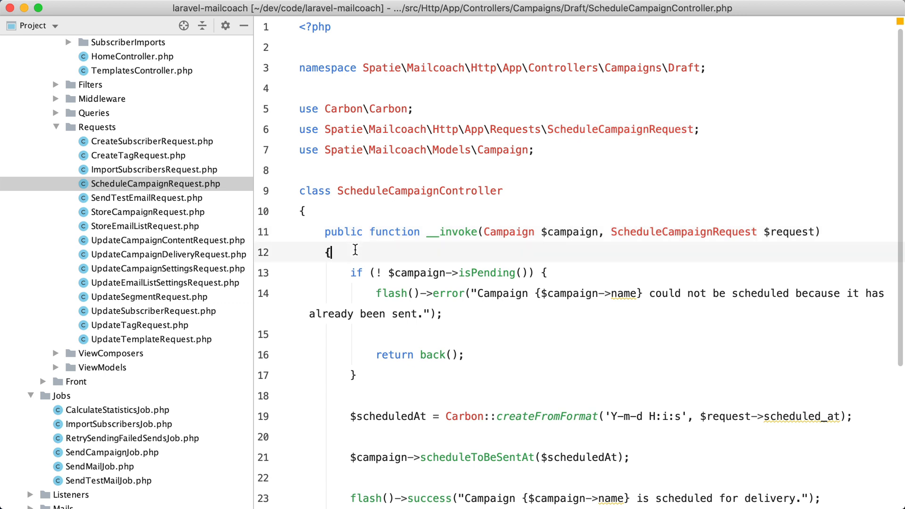
key(Return)
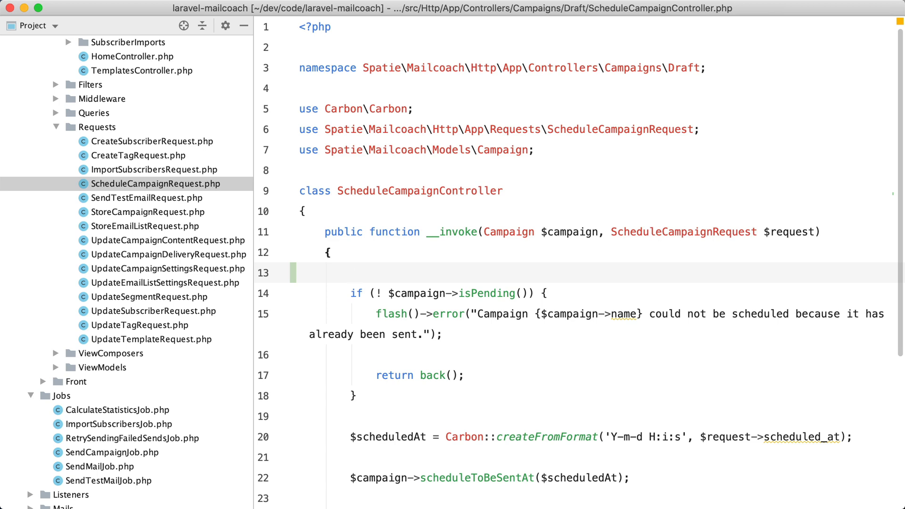
Review the $scheduledAt parsing line and select the scheduled_at property name
scroll(down, 3)
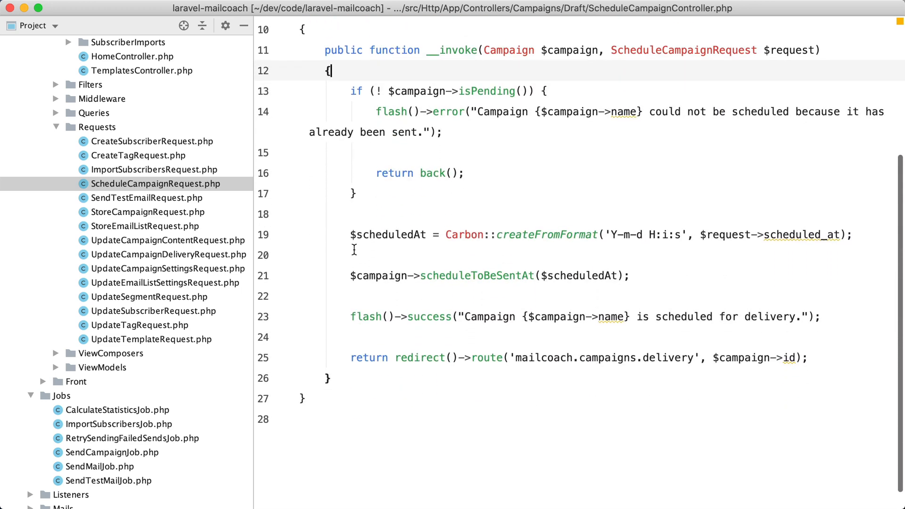
mouse_move(341, 237)
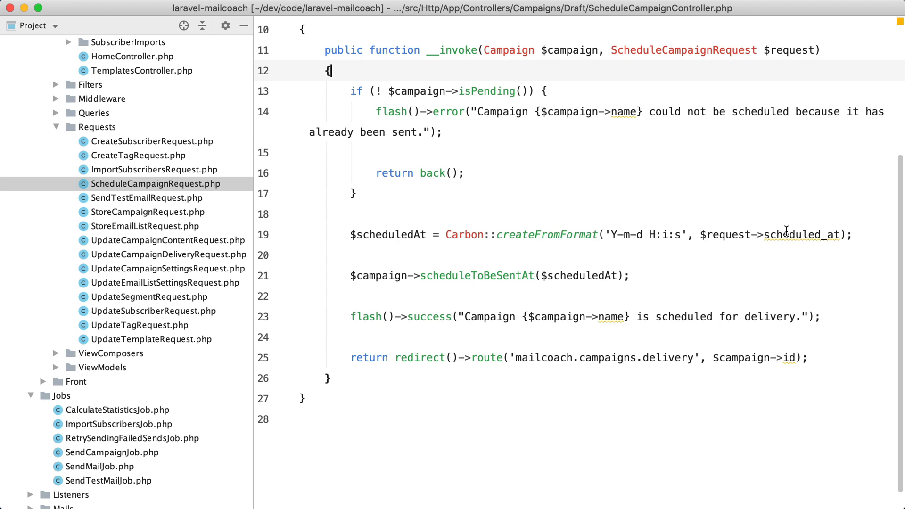
double_click(802, 235)
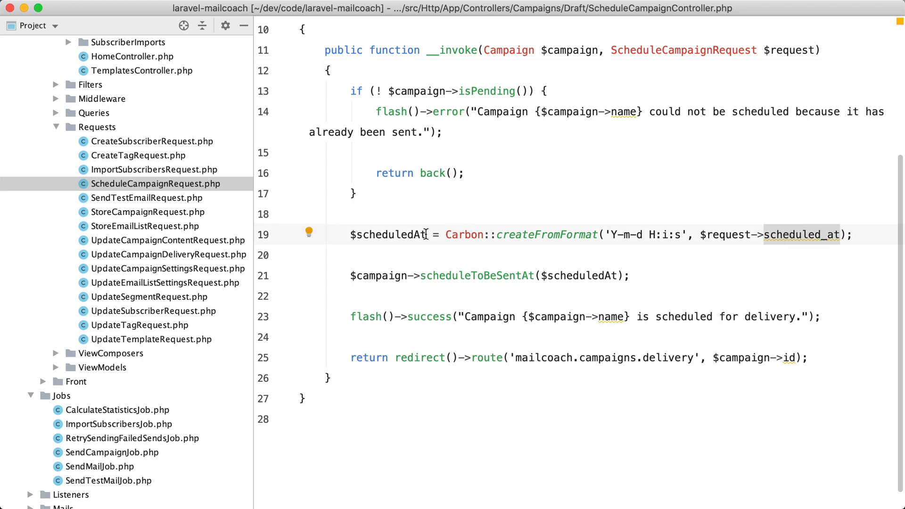
mouse_move(476, 275)
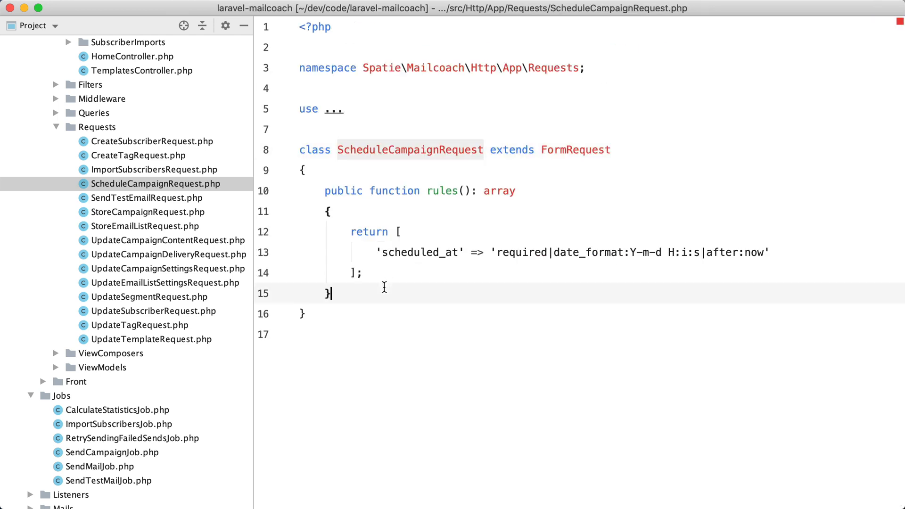
Declare a public getScheduledAt(): Carbon method below rules() in ScheduleCampaignRequest
text(public function)
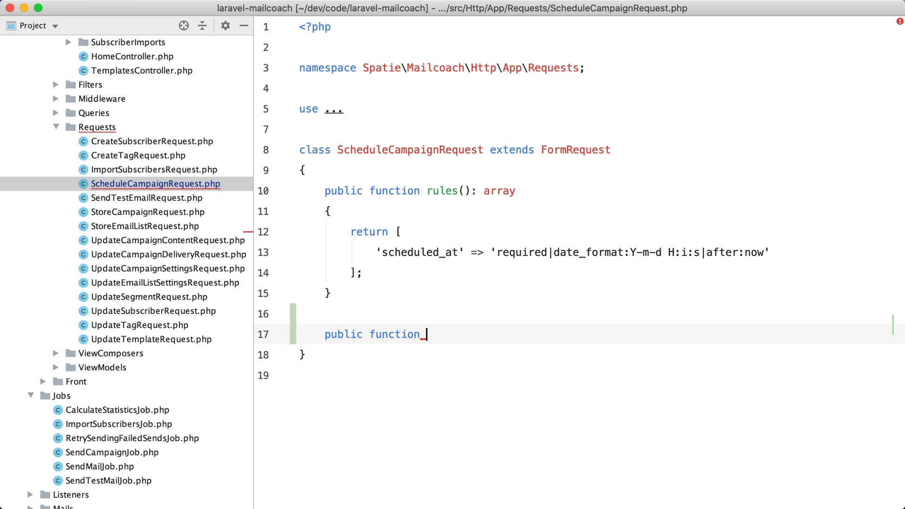
text(getSchedul)
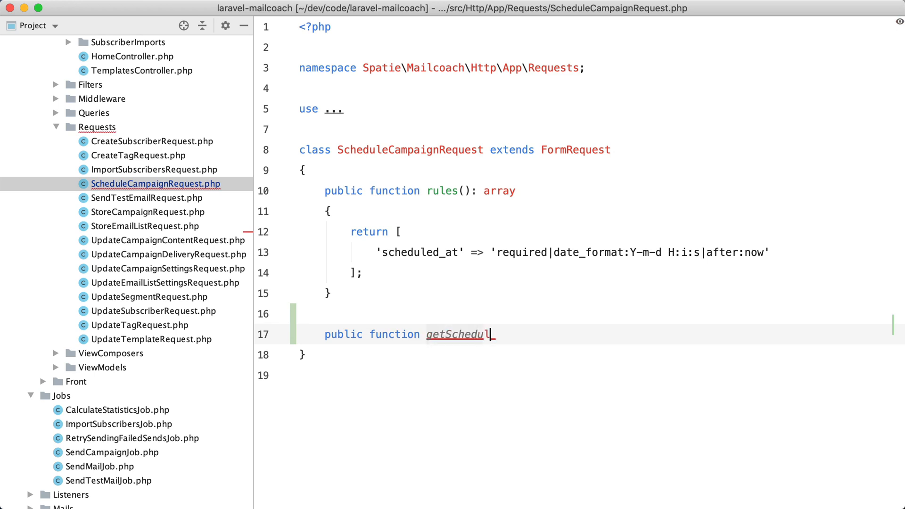
text(edAt():)
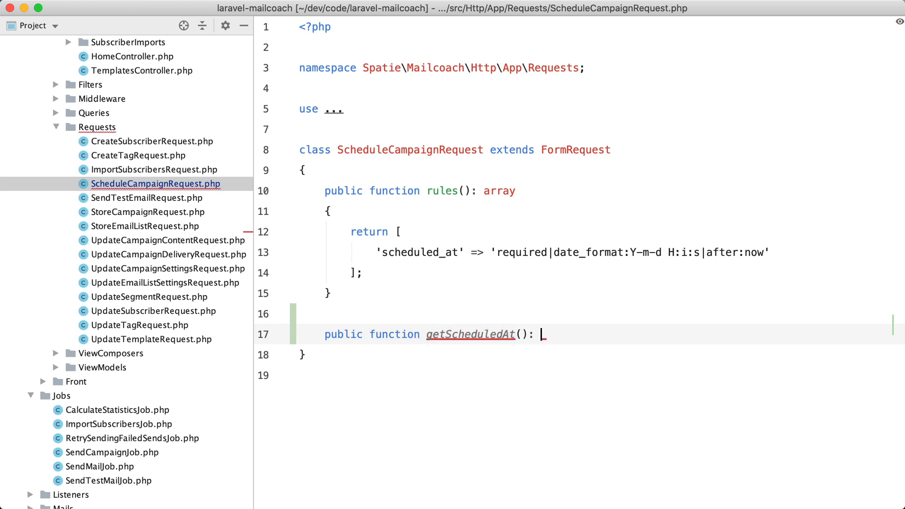
text(Carbon)
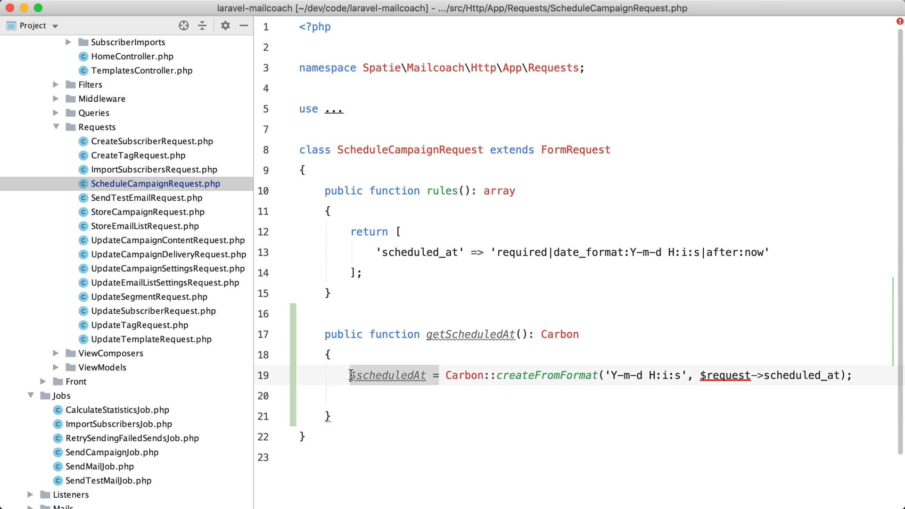
Return the createFromFormat line, replacing $request with $this
text(return)
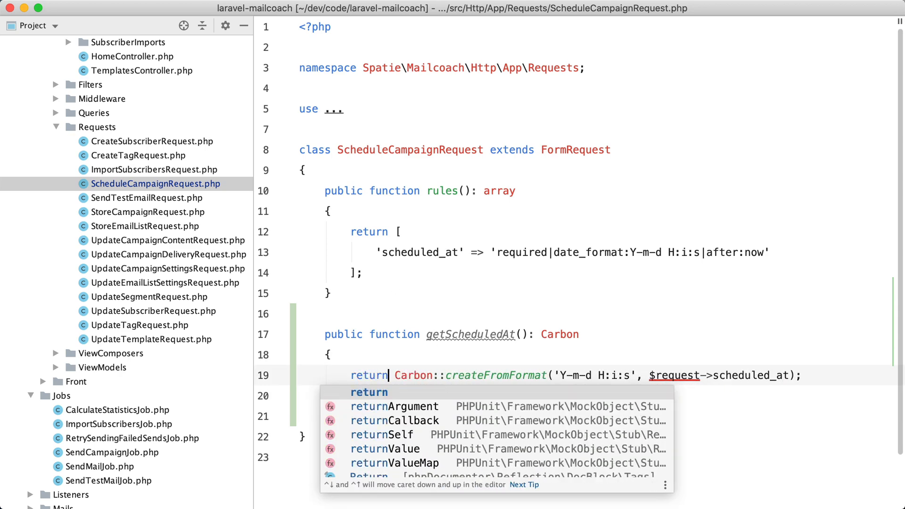
key(Escape)
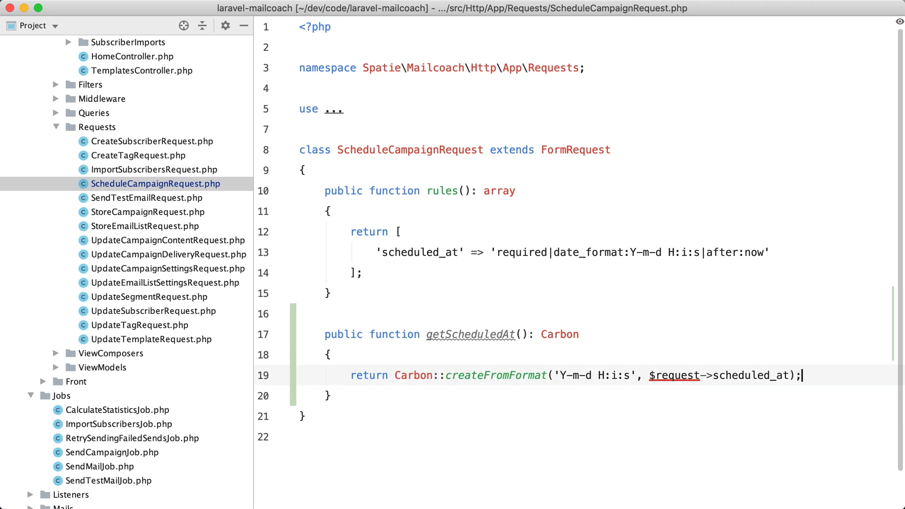
double_click(673, 375)
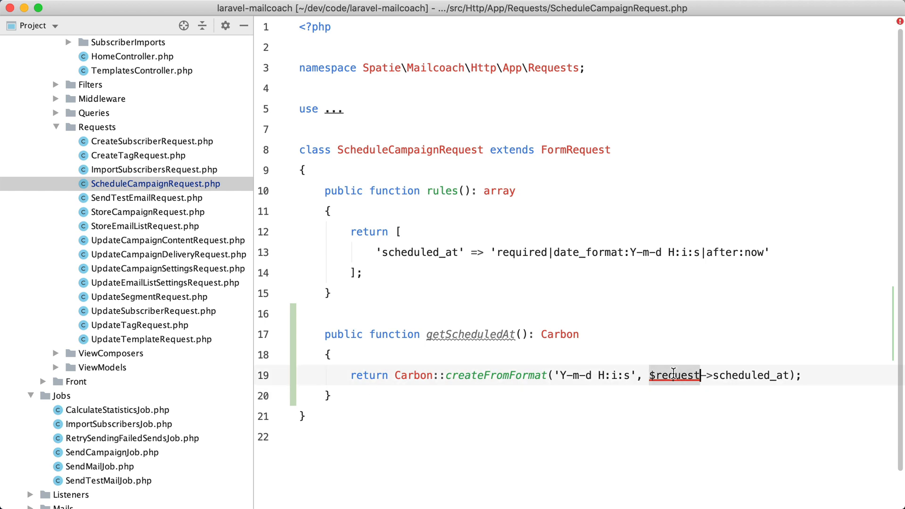
text($this)
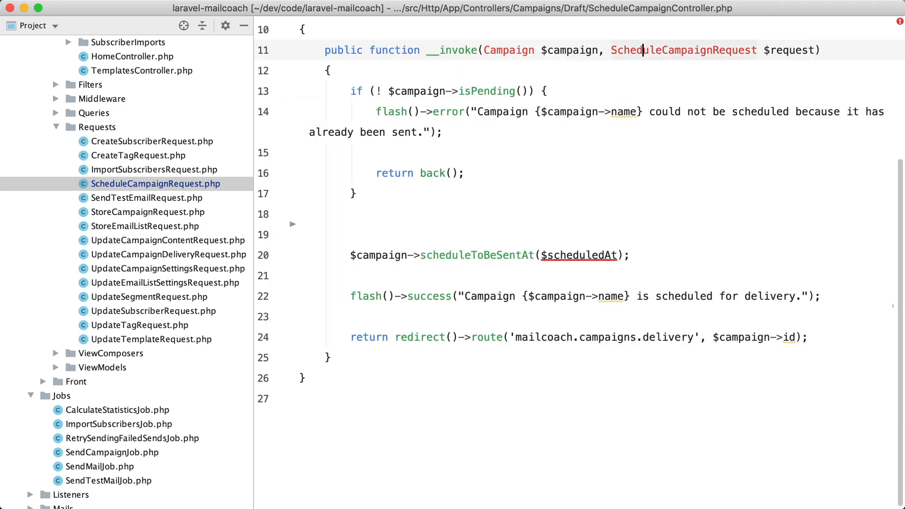
Pass $request->getScheduledAt() to $campaign->scheduleToBeSentAt() in the controller
scroll(up, 3)
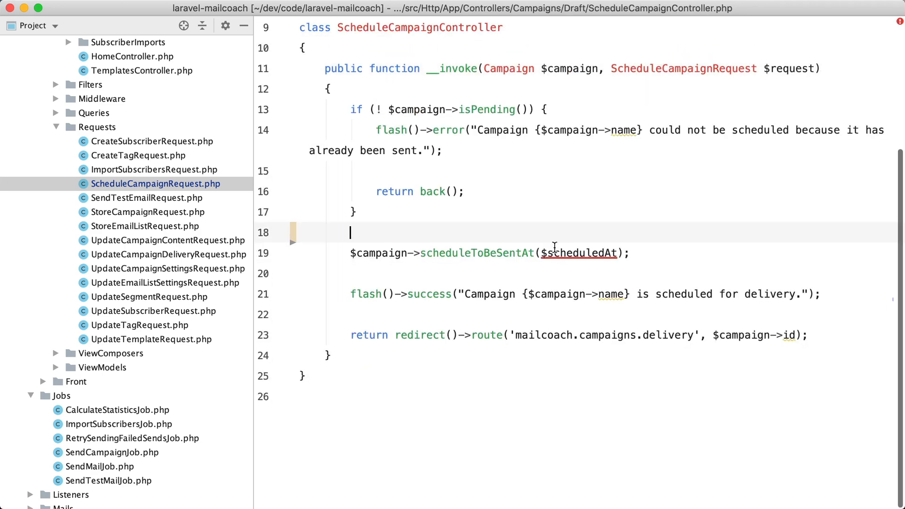
text(r)
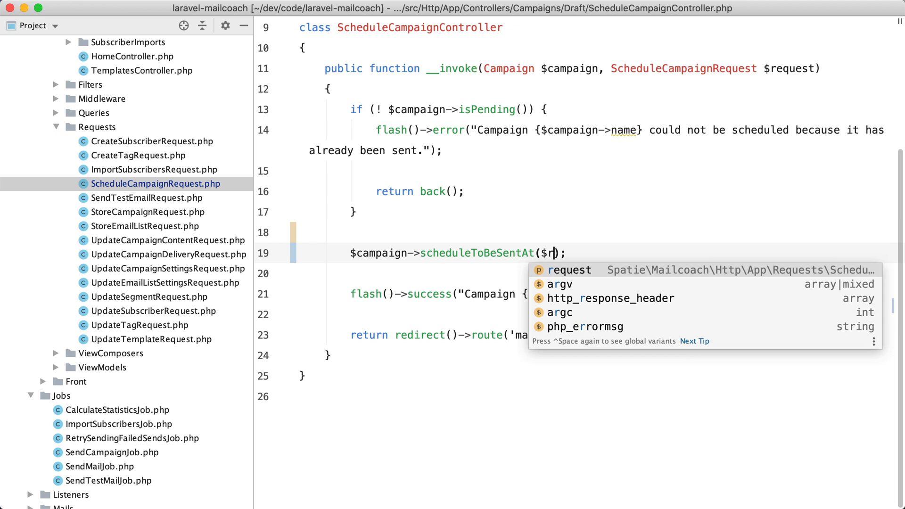
click(570, 270)
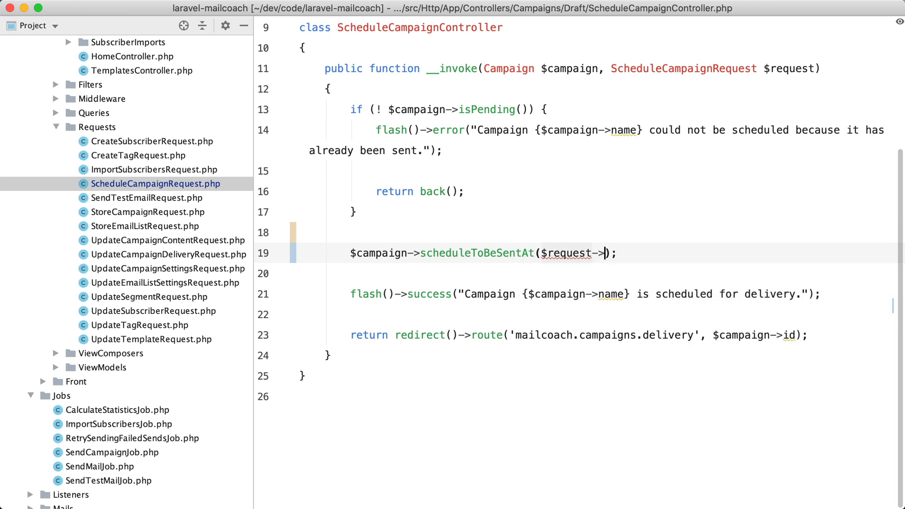
text(getScheduledAt()
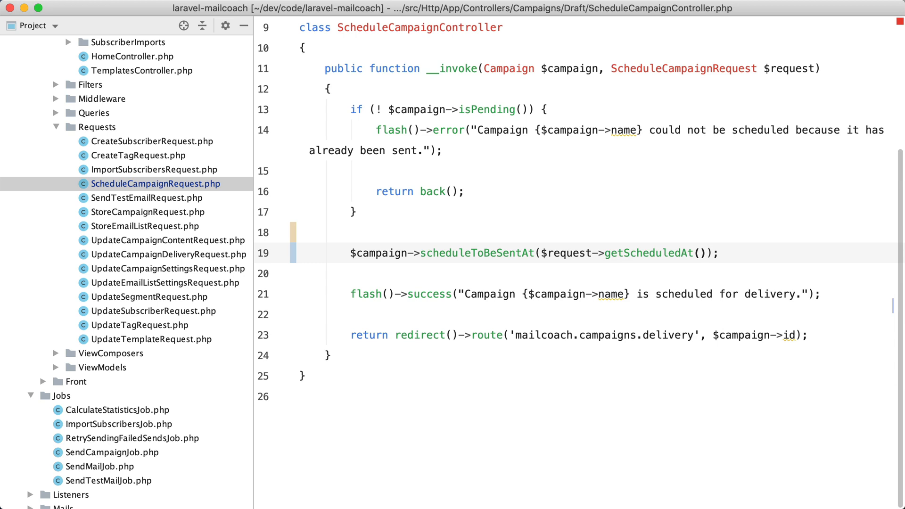
click(706, 253)
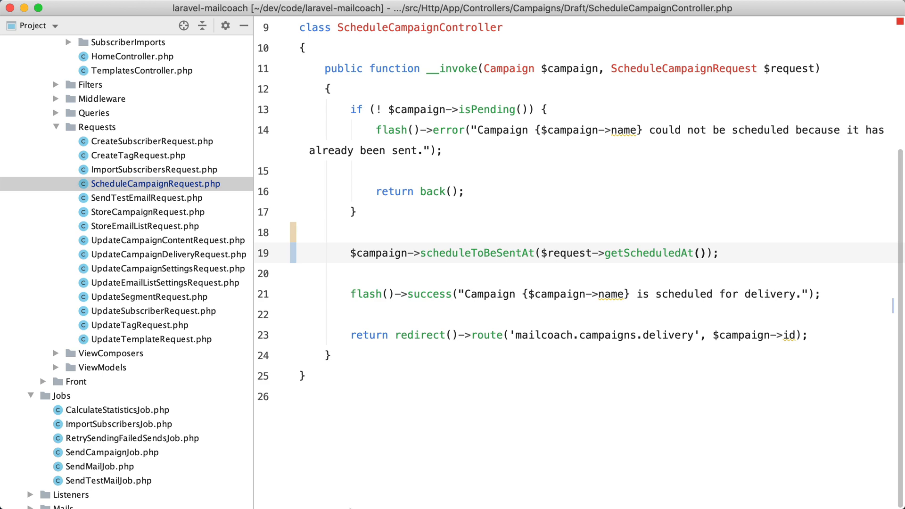
click(367, 488)
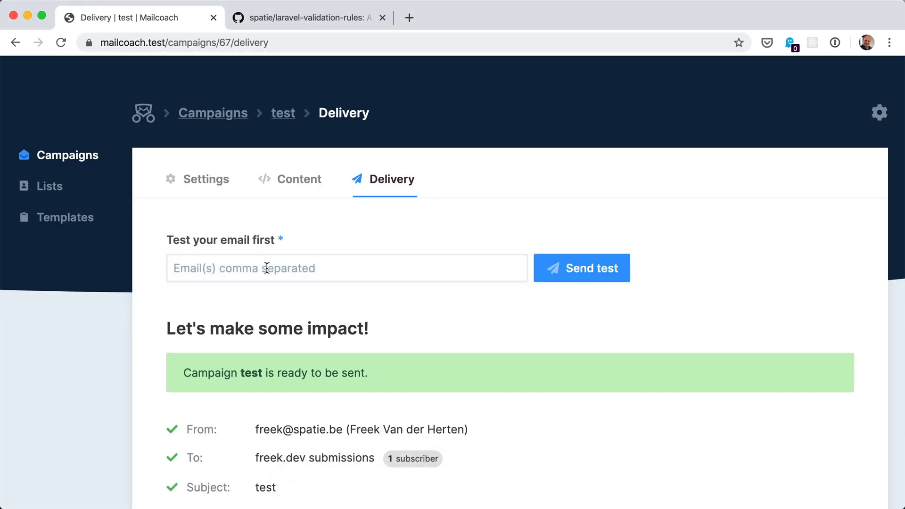
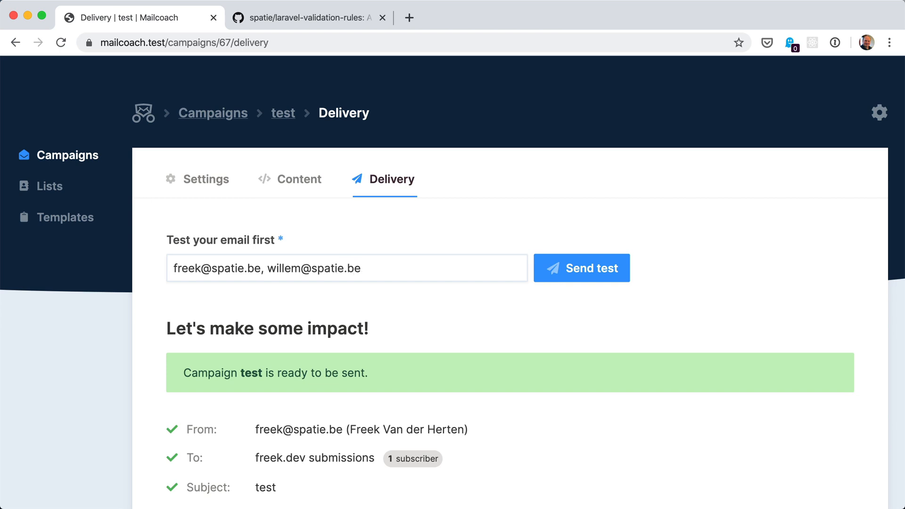
click(346, 268)
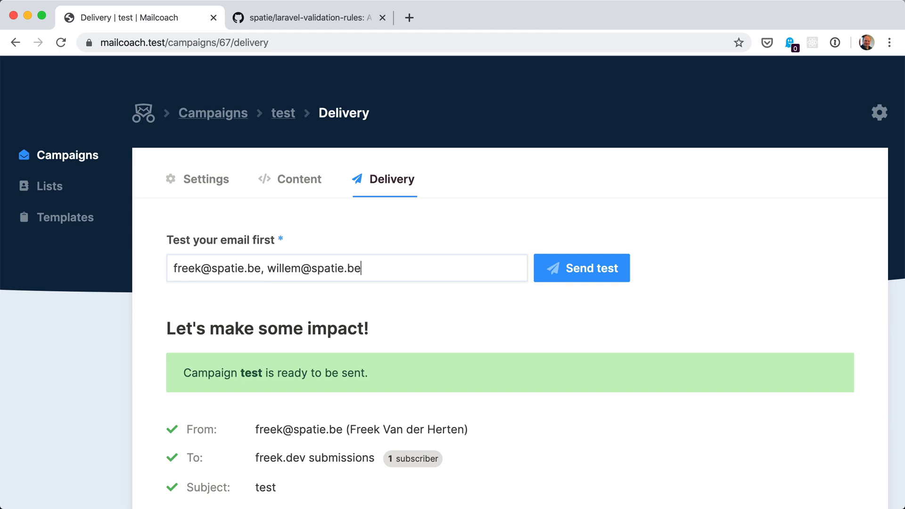
mouse_move(367, 488)
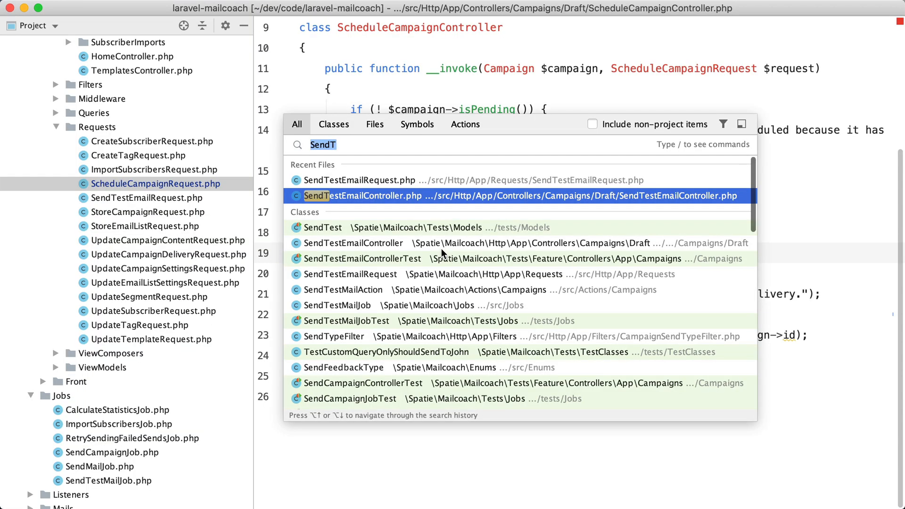
Find SendTestEmailController via Search Everywhere and jump to SendTestEmailRequest
text(Te)
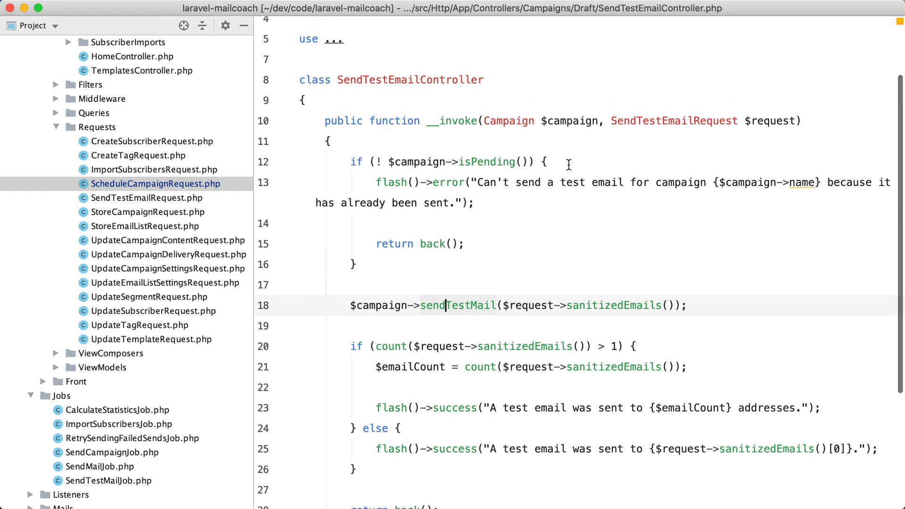
double_click(673, 121)
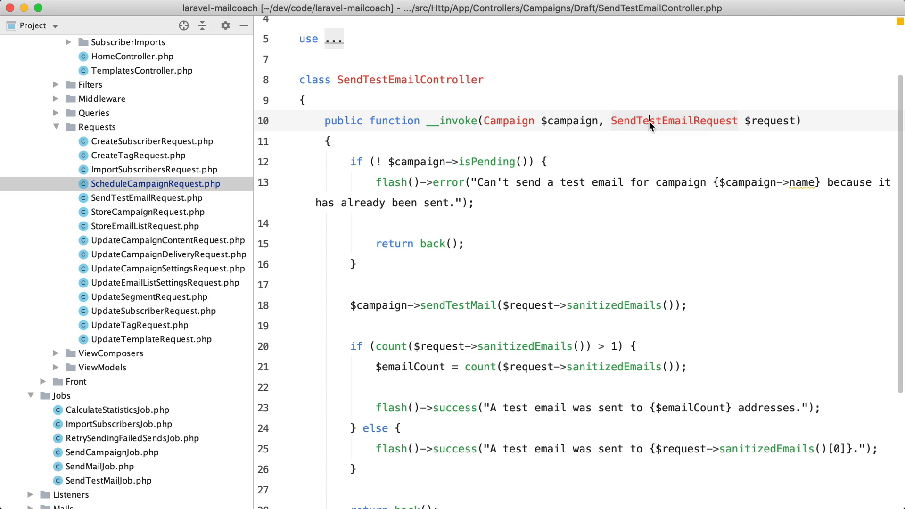
click(674, 121)
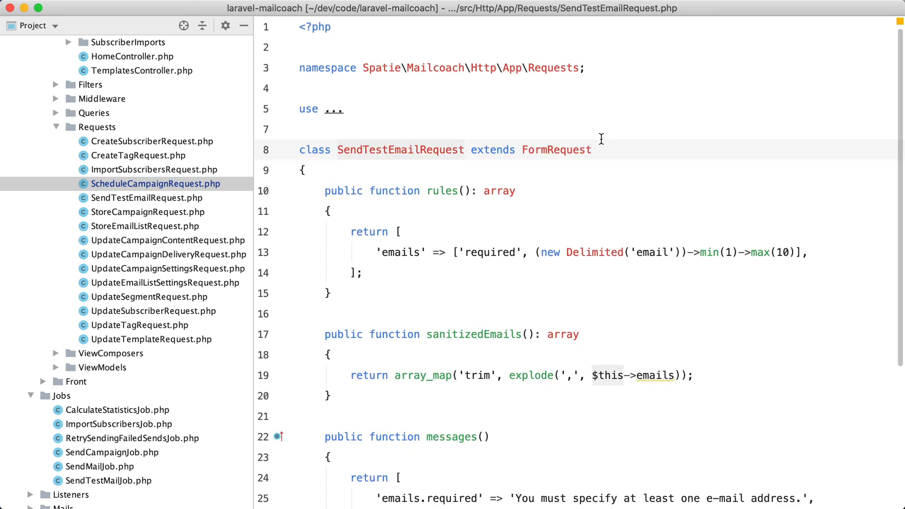
mouse_move(402, 257)
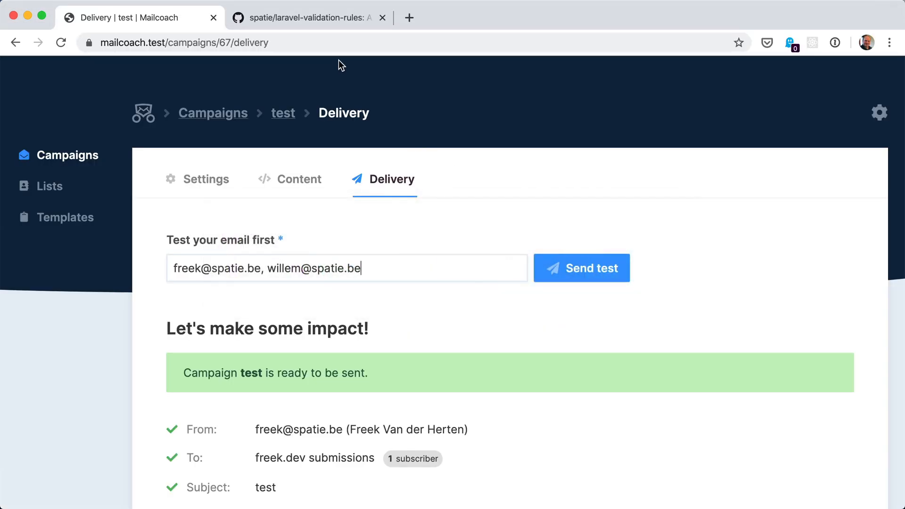
Navigate the laravel-validation-rules README to the Delimited rule documentation
click(309, 17)
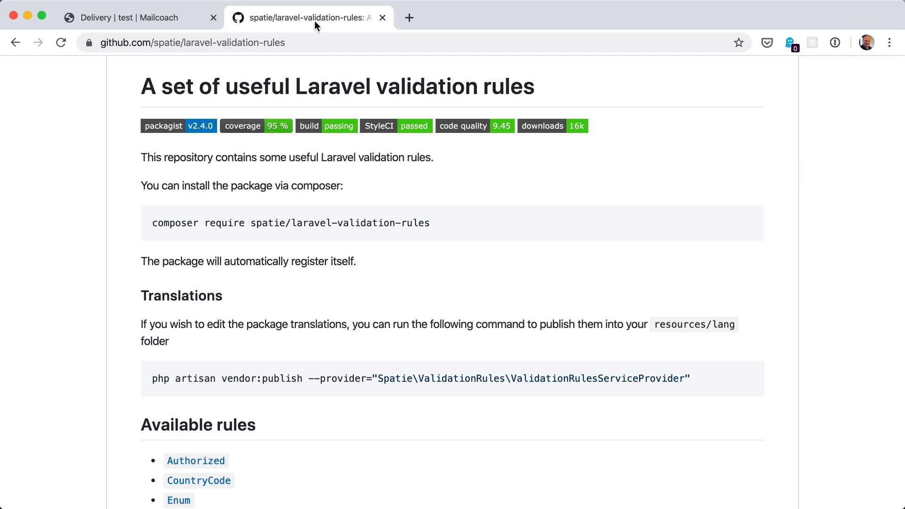
scroll(down, 3)
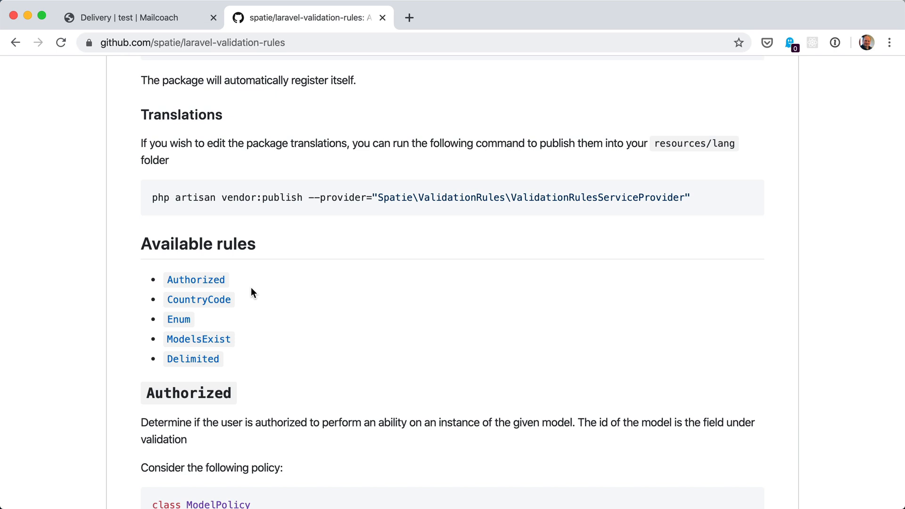
mouse_move(192, 359)
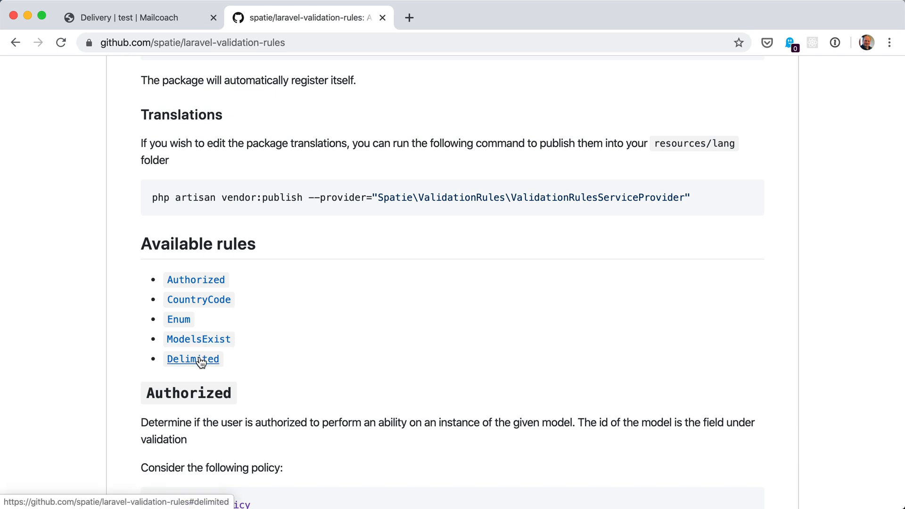
click(193, 358)
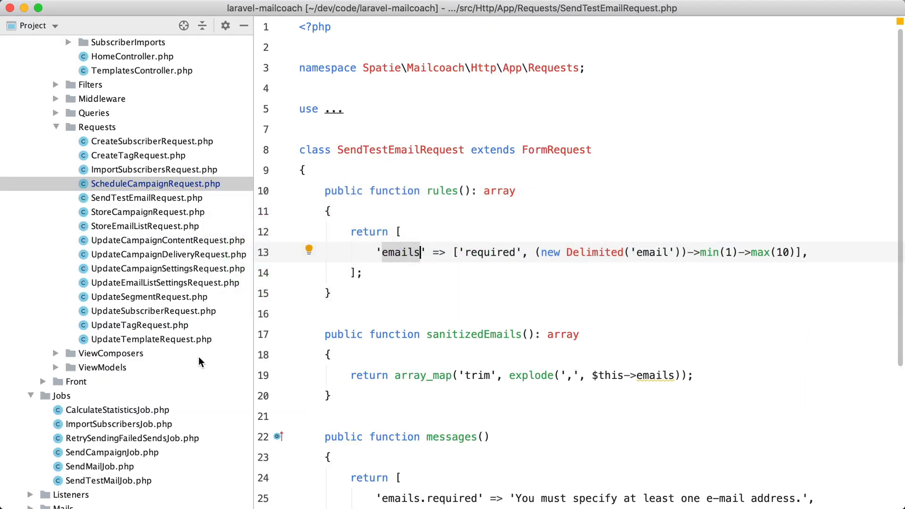
click(439, 334)
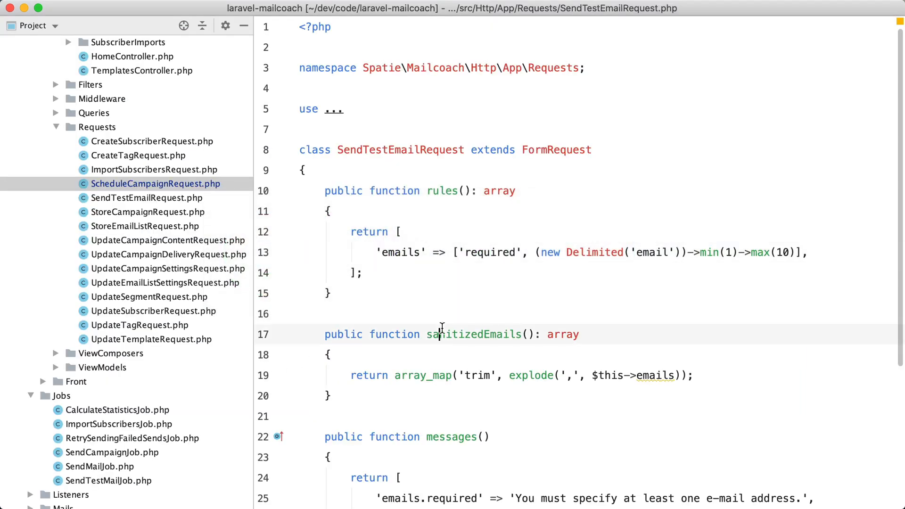
double_click(472, 333)
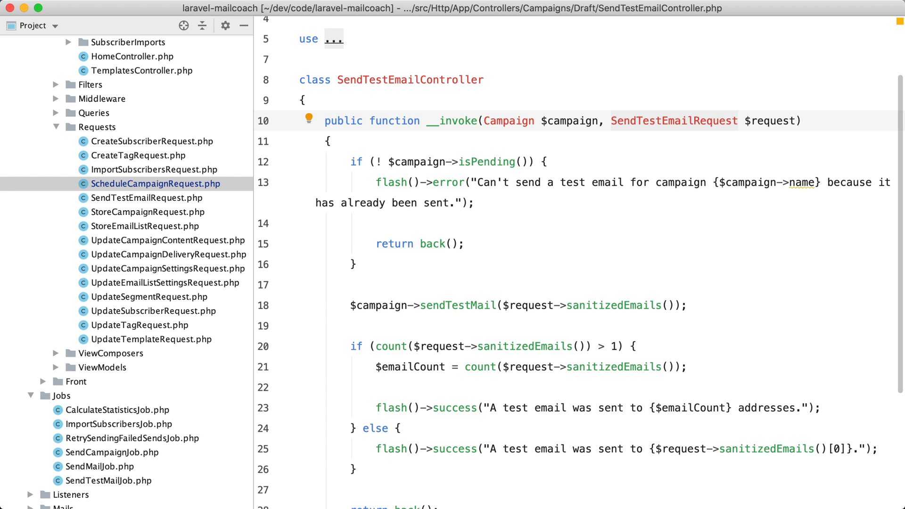
mouse_move(589, 304)
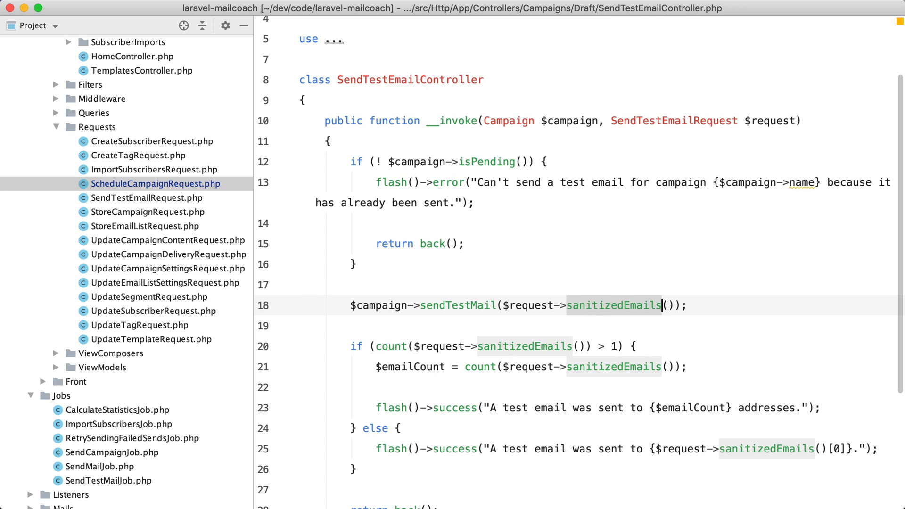
key(cmd+e)
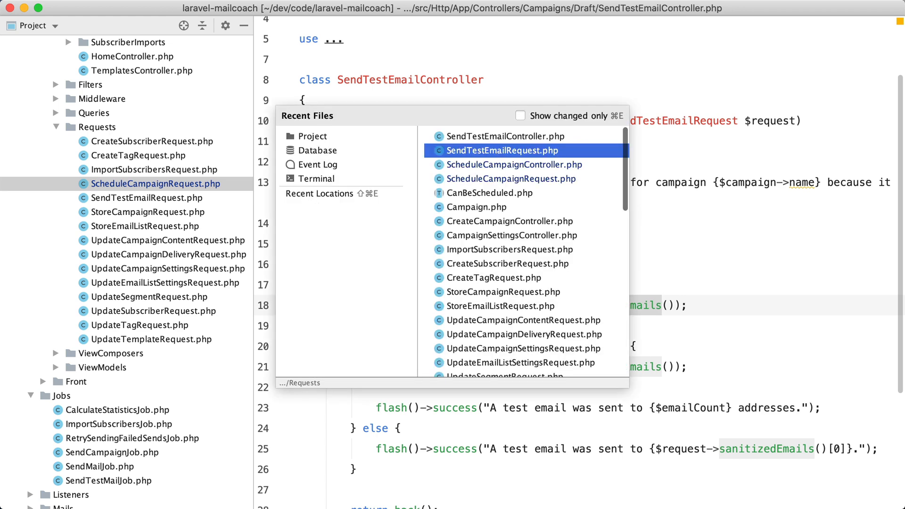
click(503, 150)
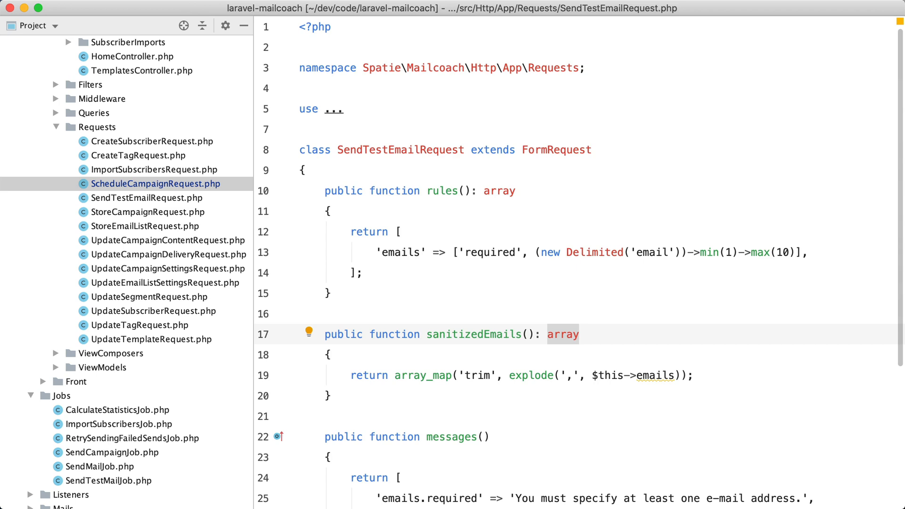
scroll(down, 3)
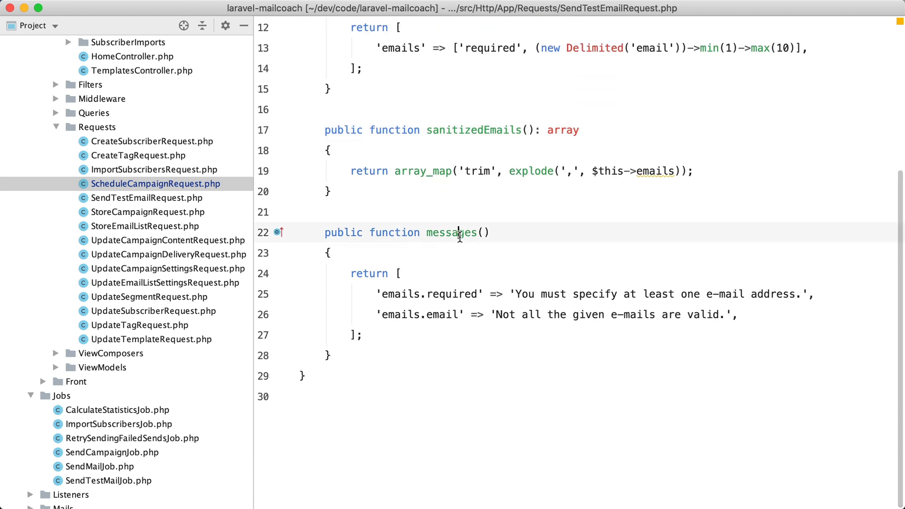
click(346, 273)
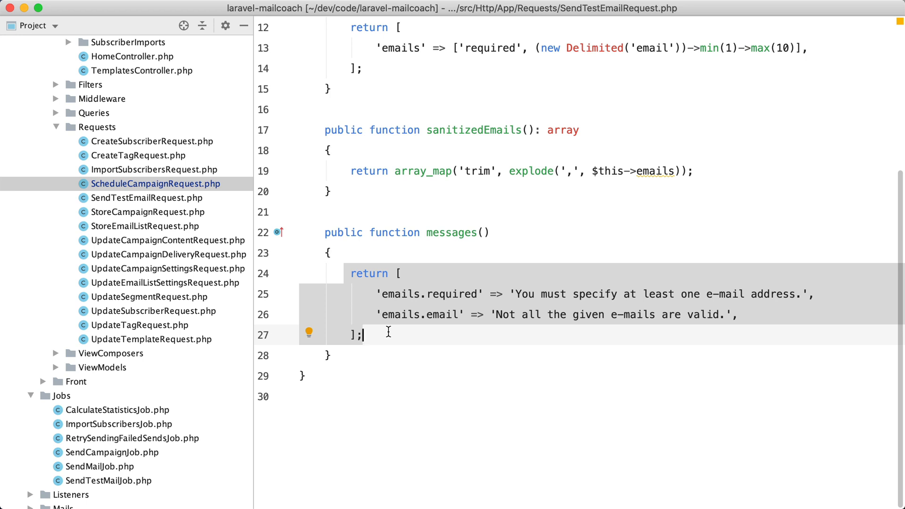
click(522, 294)
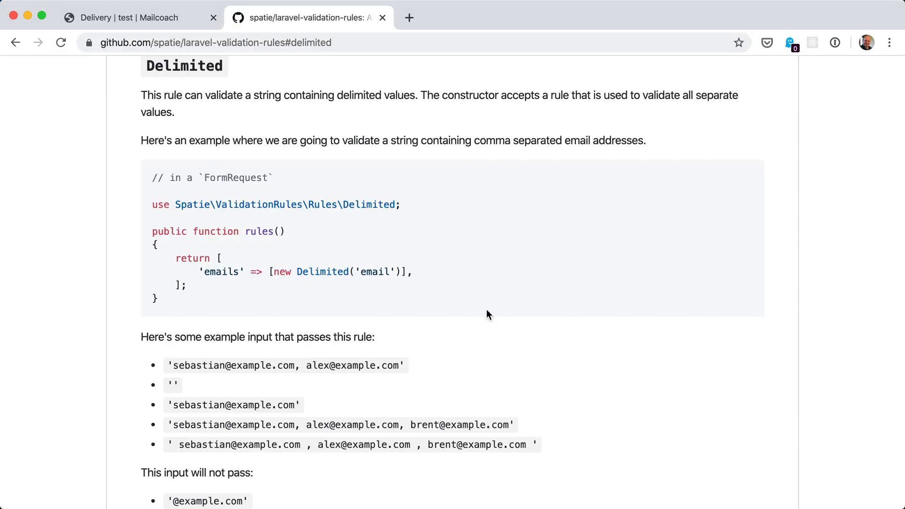
Switch back to the Mailcoach campaign delivery page
click(133, 17)
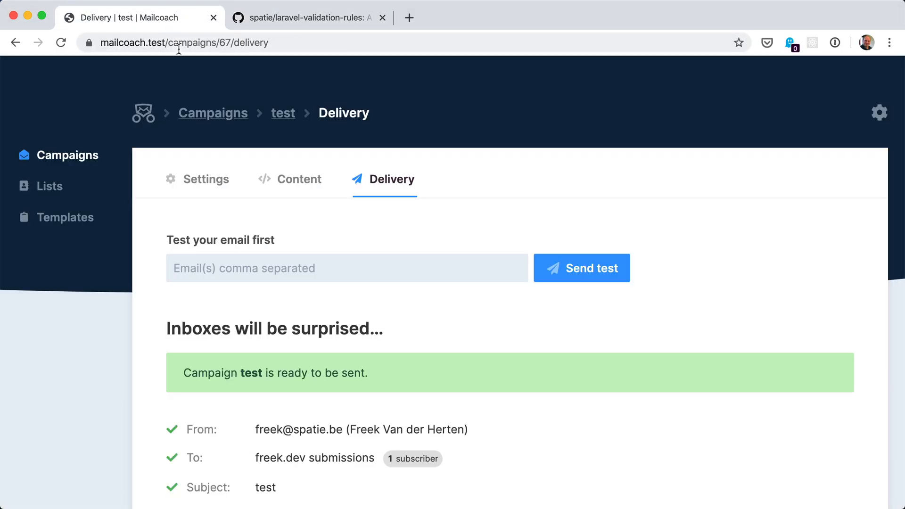